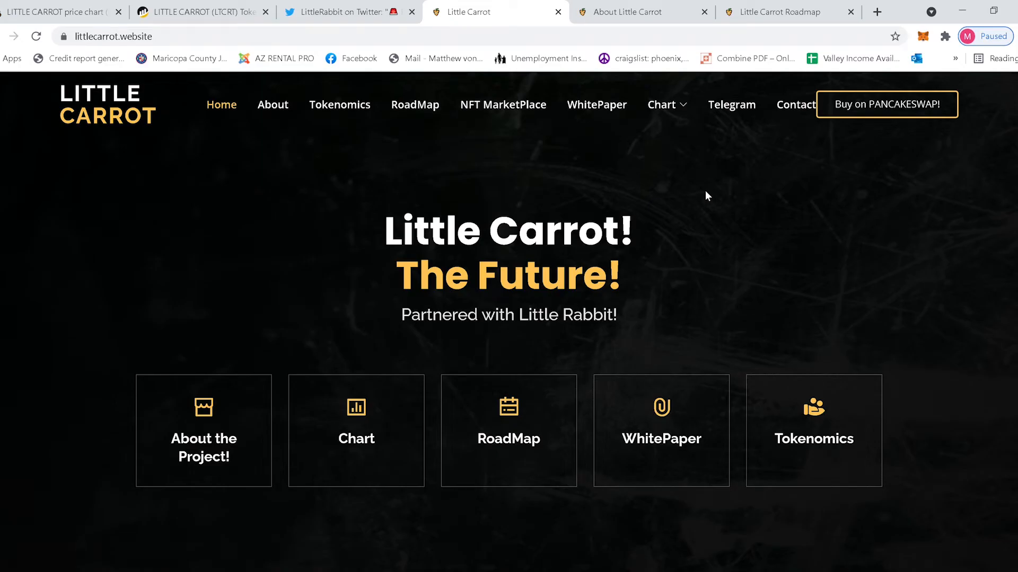
pyautogui.moveTo(389, 183)
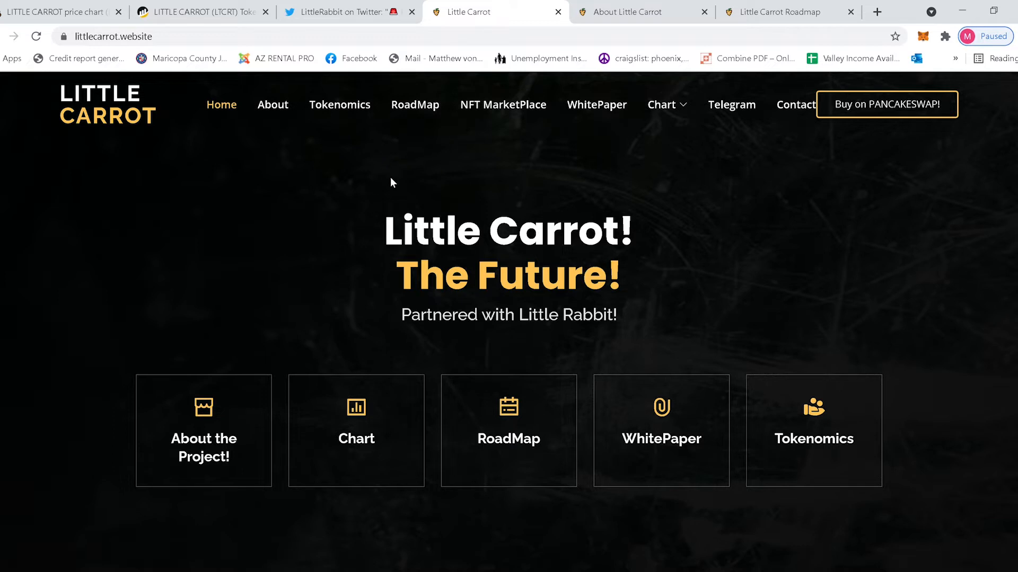
pyautogui.moveTo(384, 196)
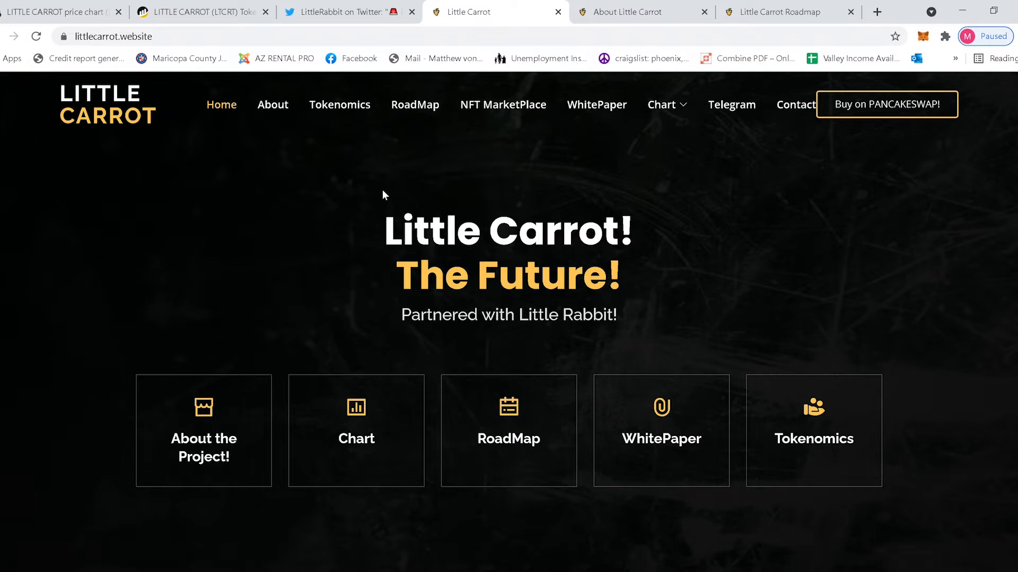
pyautogui.moveTo(636, 201)
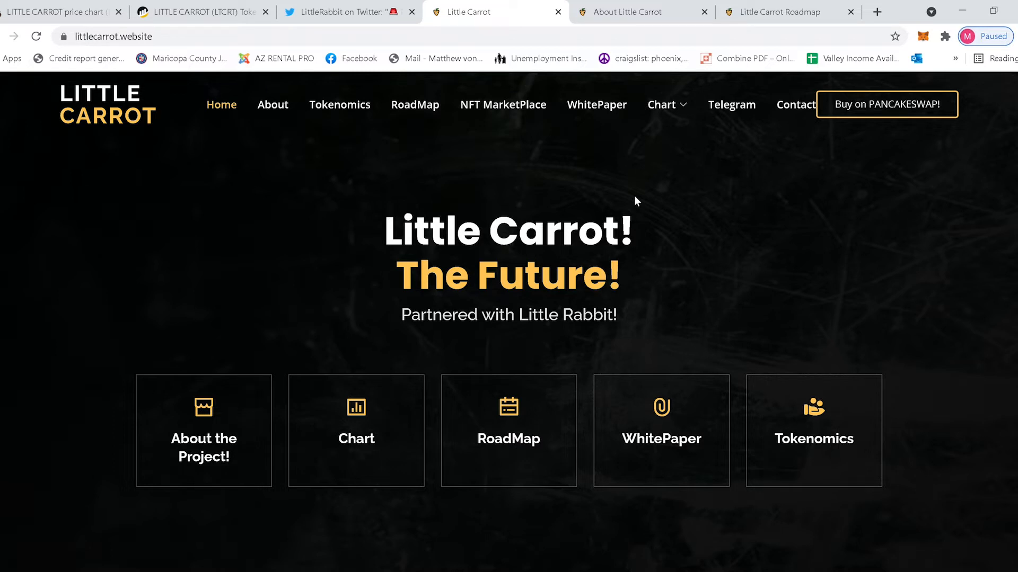
# - Read the About Little Carrot page's Why Little Carrot section and contract address
pyautogui.click(626, 12)
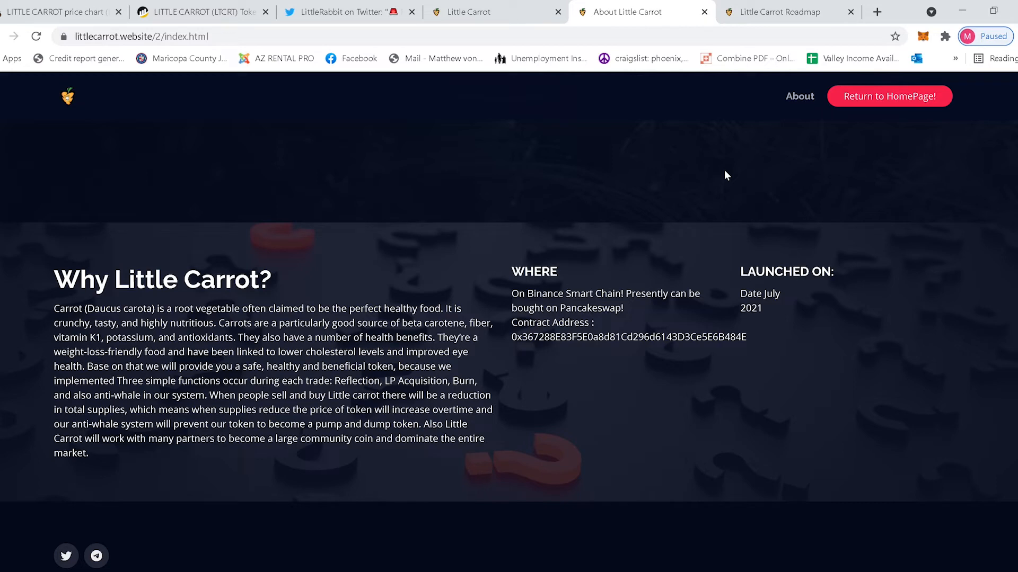
pyautogui.moveTo(801, 76)
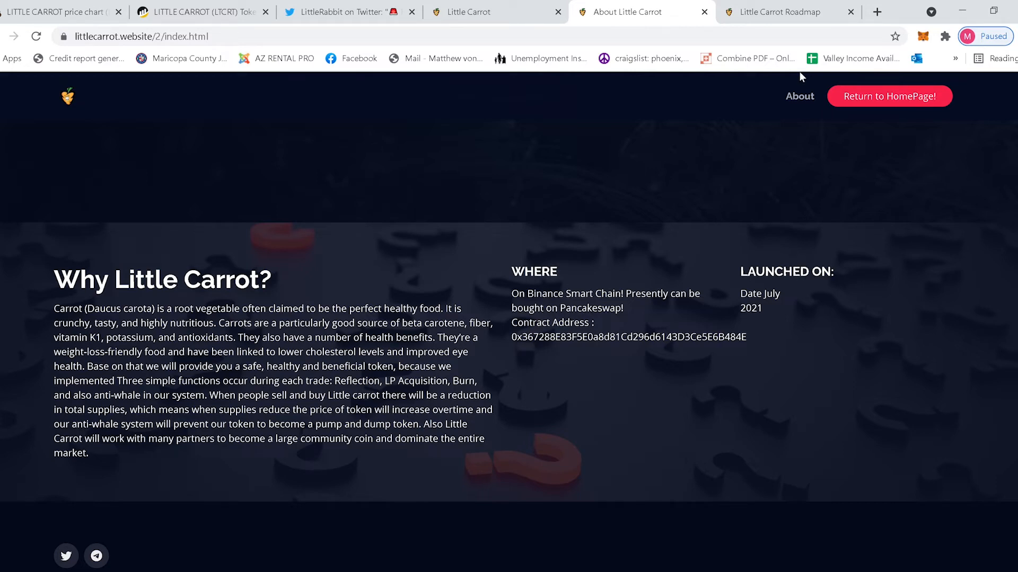
pyautogui.click(347, 12)
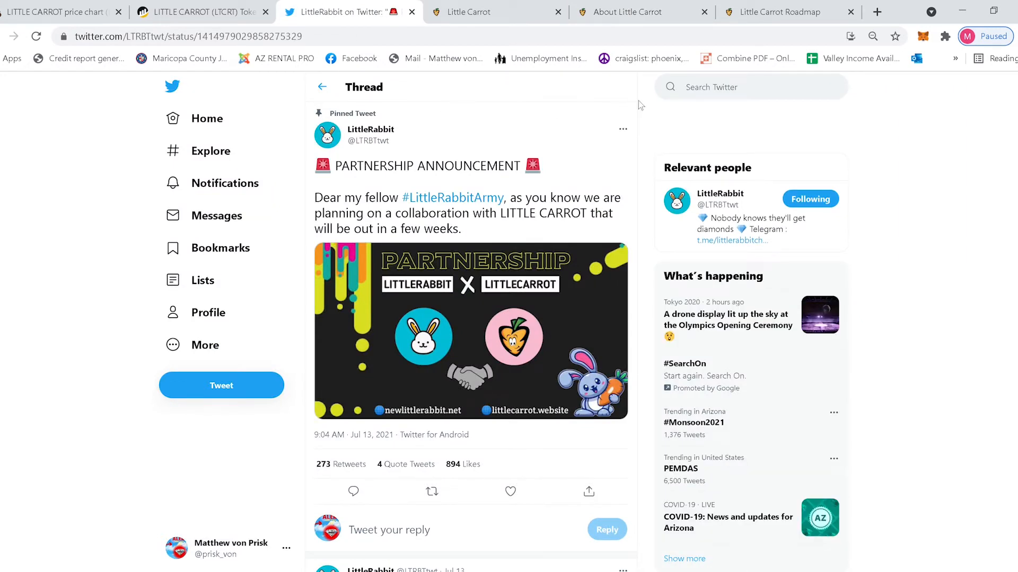
pyautogui.moveTo(645, 104)
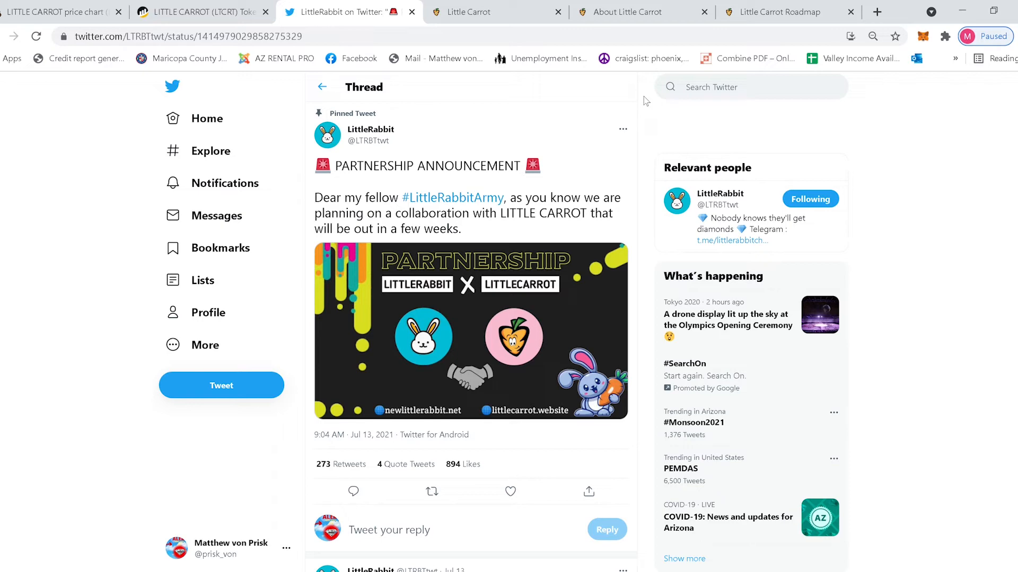
pyautogui.moveTo(766, 9)
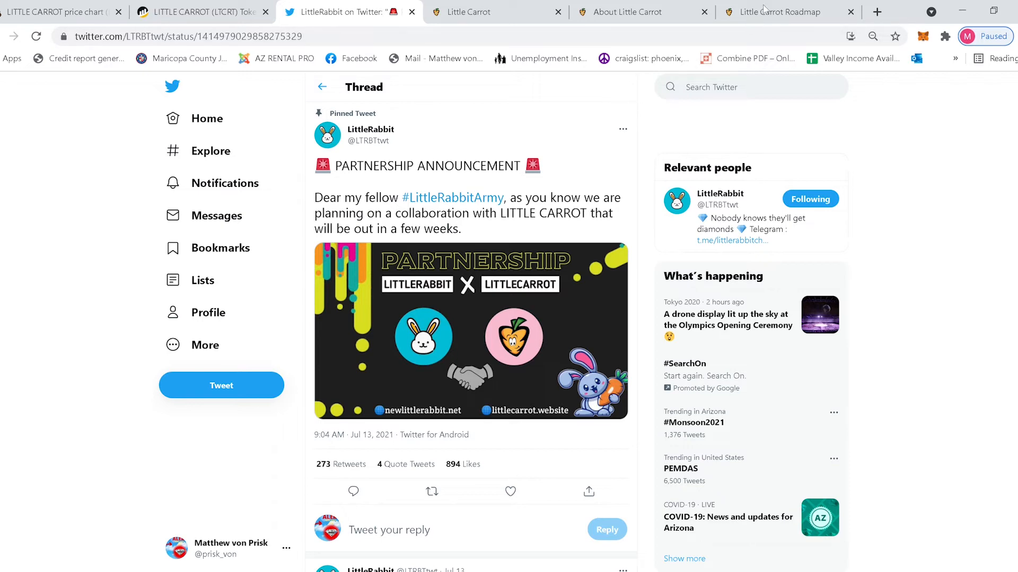
# - View LittleRabbit's pinned tweet announcing the Little Carrot partnership
pyautogui.click(781, 12)
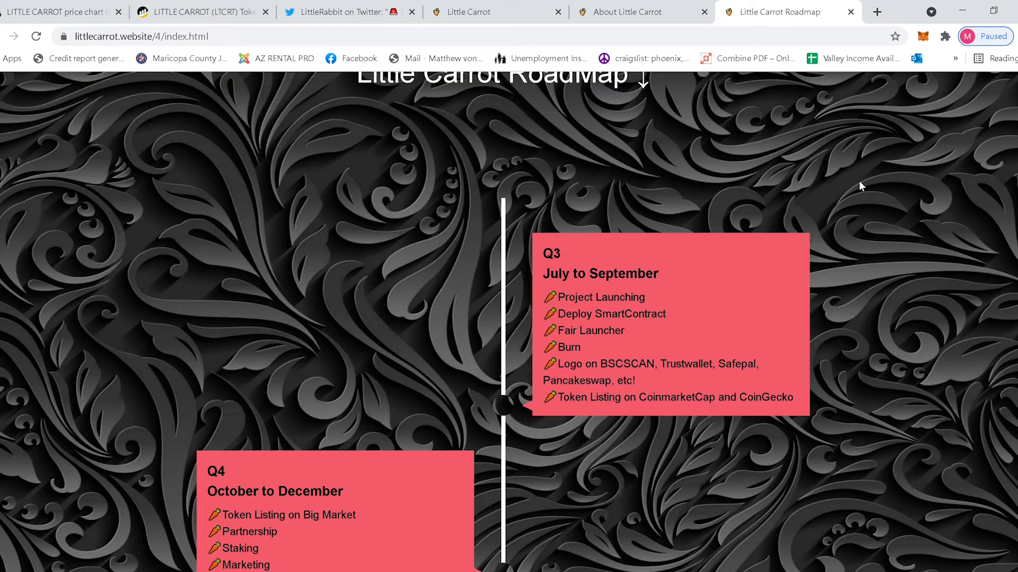
# - Scroll the roadmap down to the full Q3 and Q4 milestone lists
pyautogui.scroll(-3)
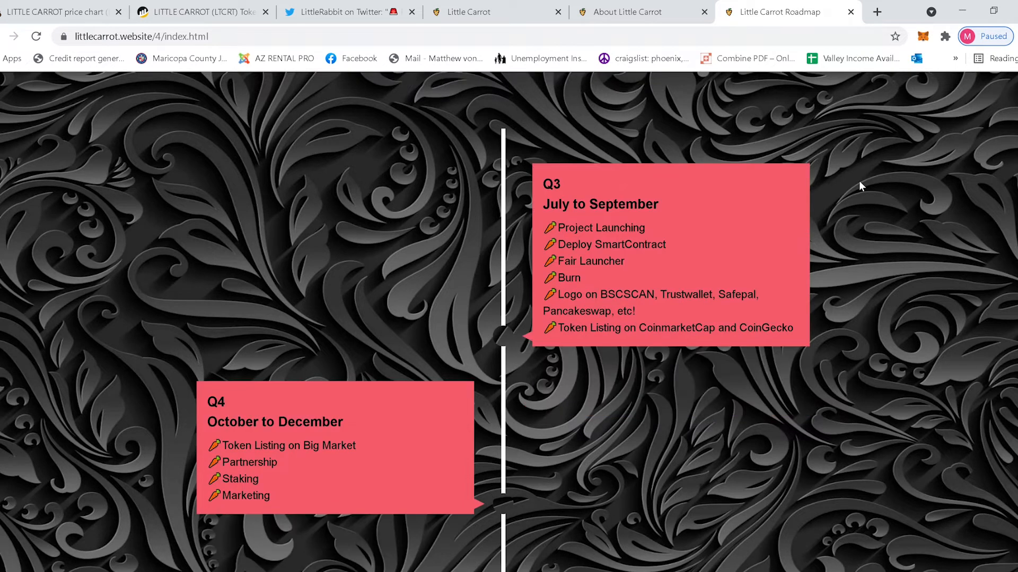
pyautogui.moveTo(820, 215)
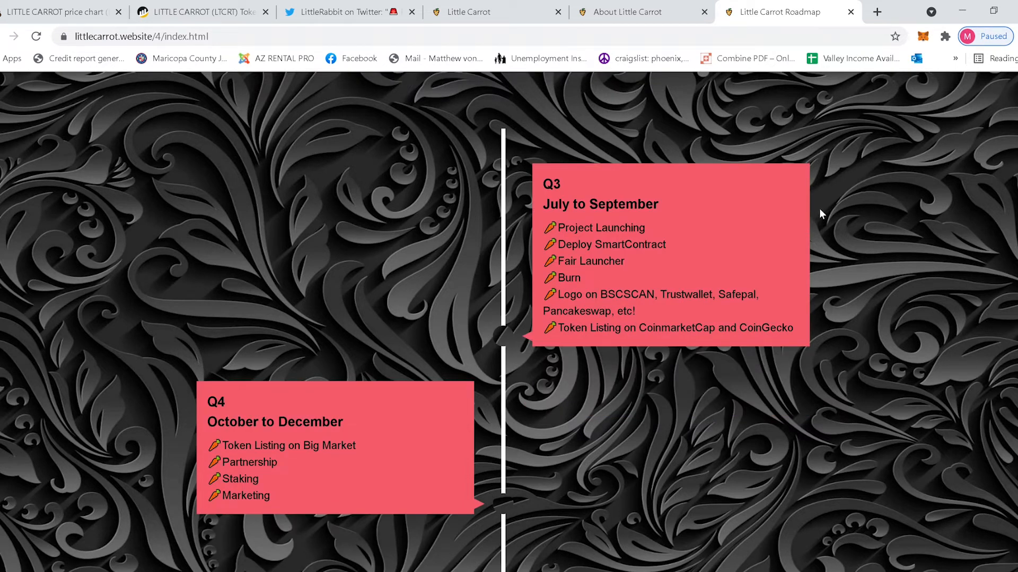
pyautogui.moveTo(712, 264)
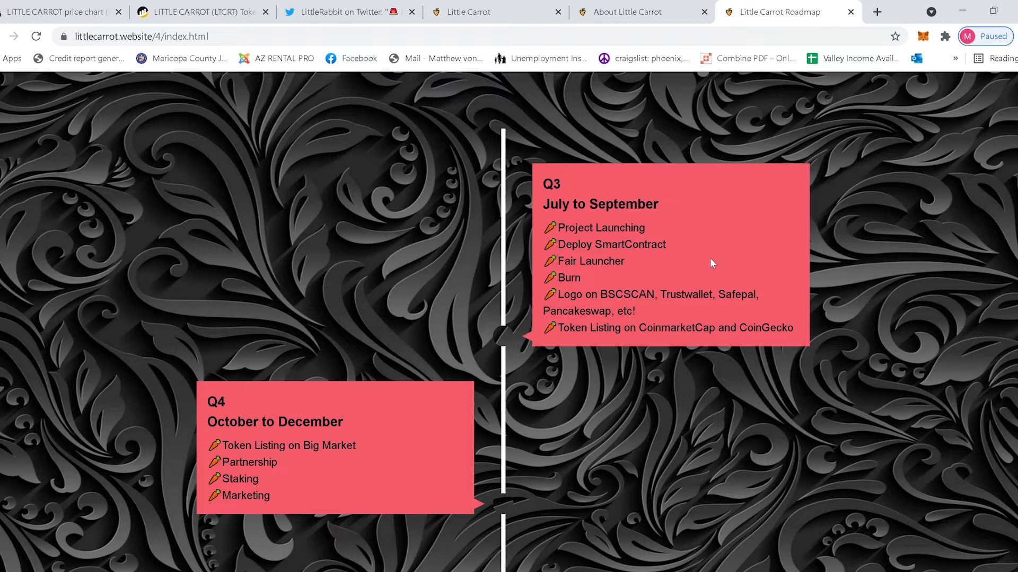
pyautogui.moveTo(747, 295)
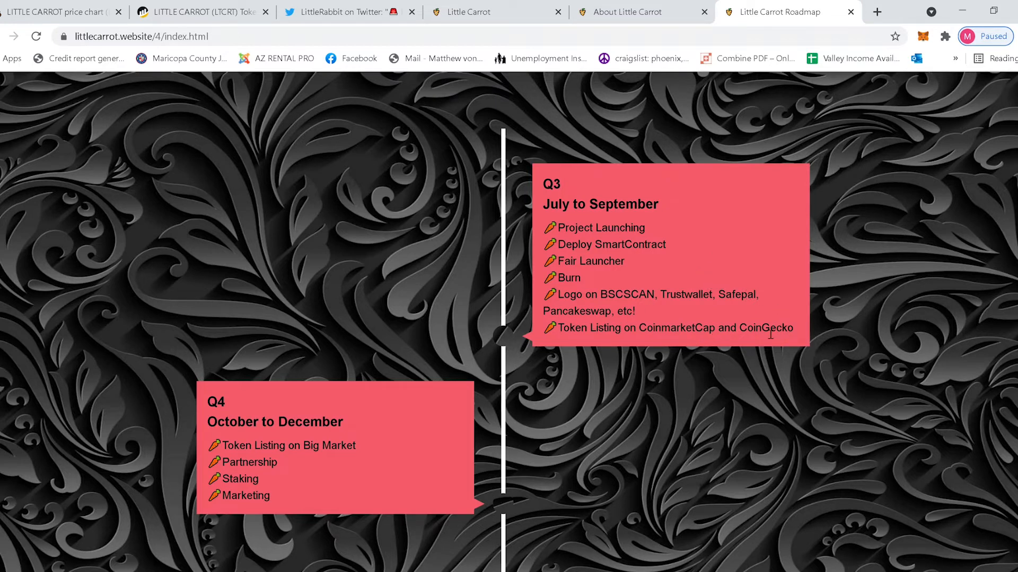
pyautogui.moveTo(720, 338)
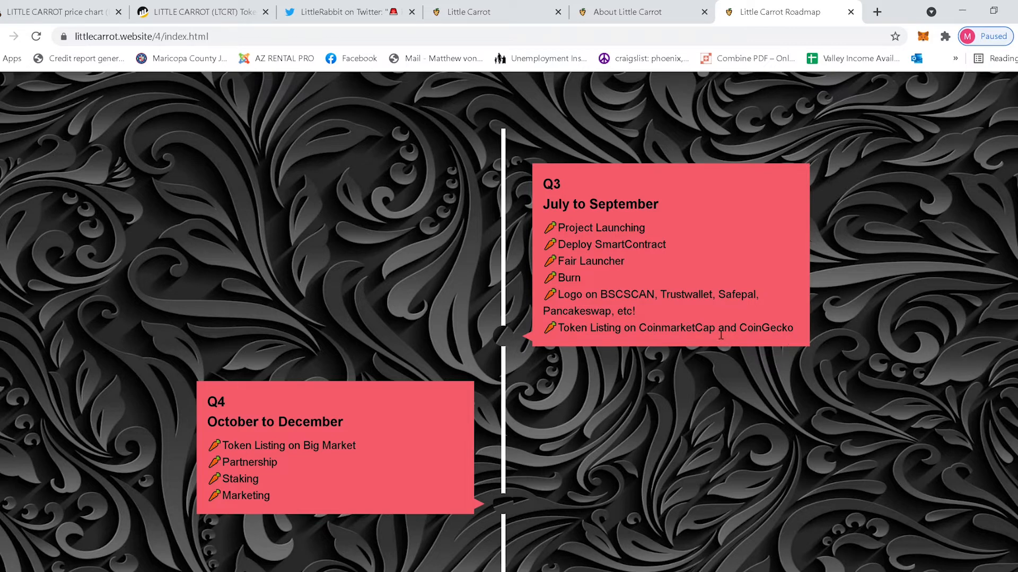
pyautogui.moveTo(379, 180)
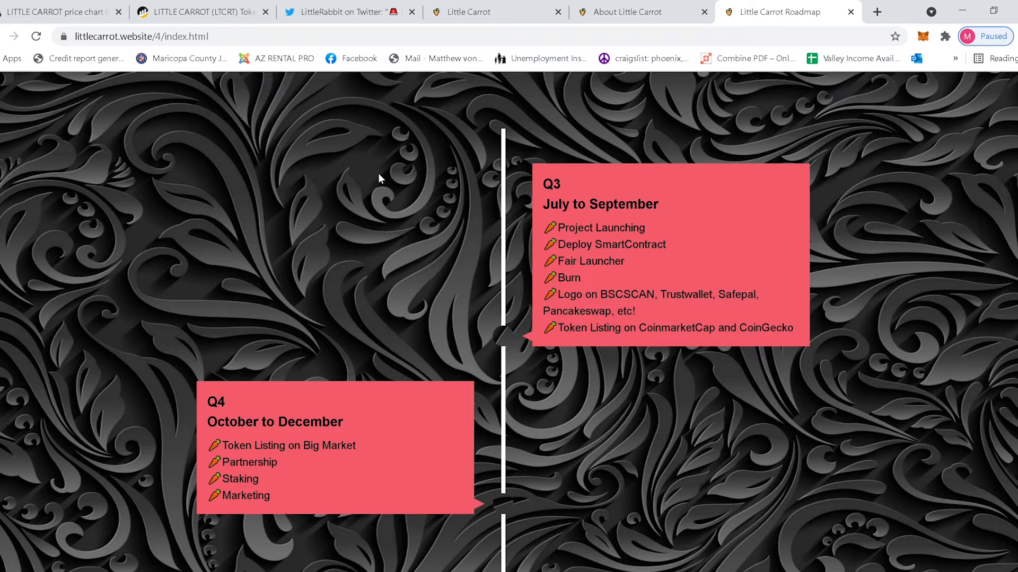
# - View the LTCRT/BNB chart on PooCoin and open LTCRT Transactions on BscScan
pyautogui.click(194, 12)
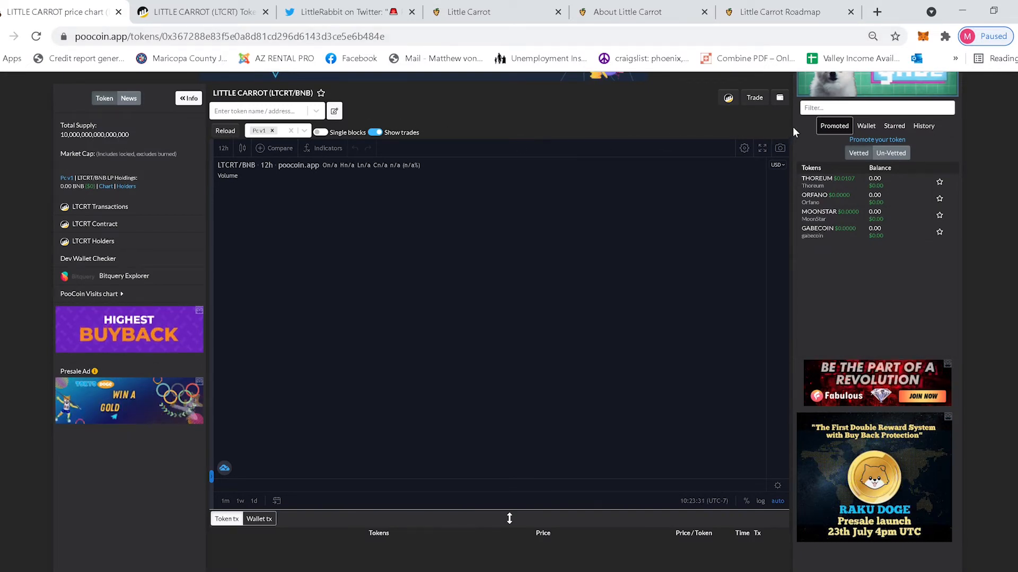
pyautogui.moveTo(563, 260)
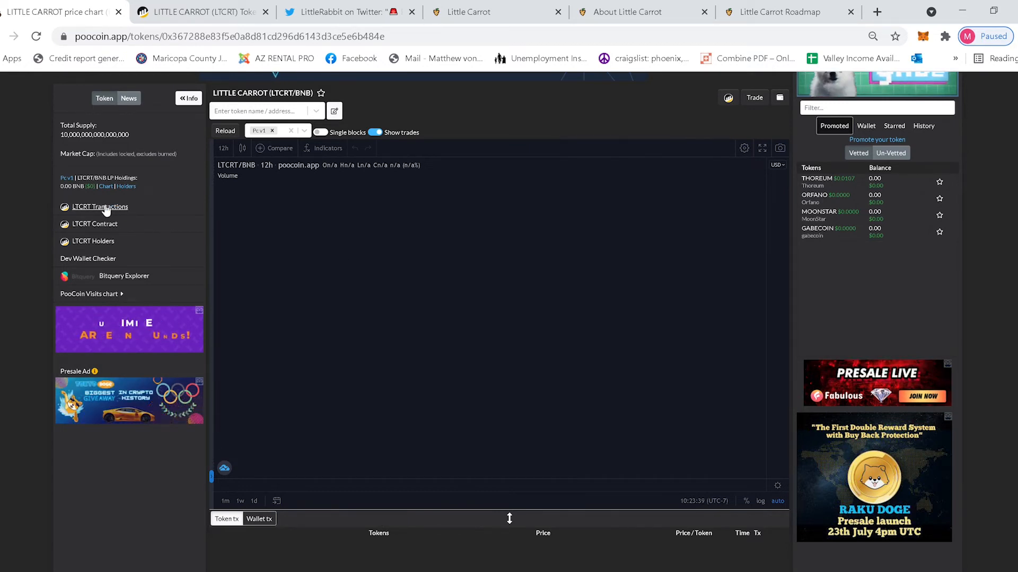
pyautogui.click(100, 206)
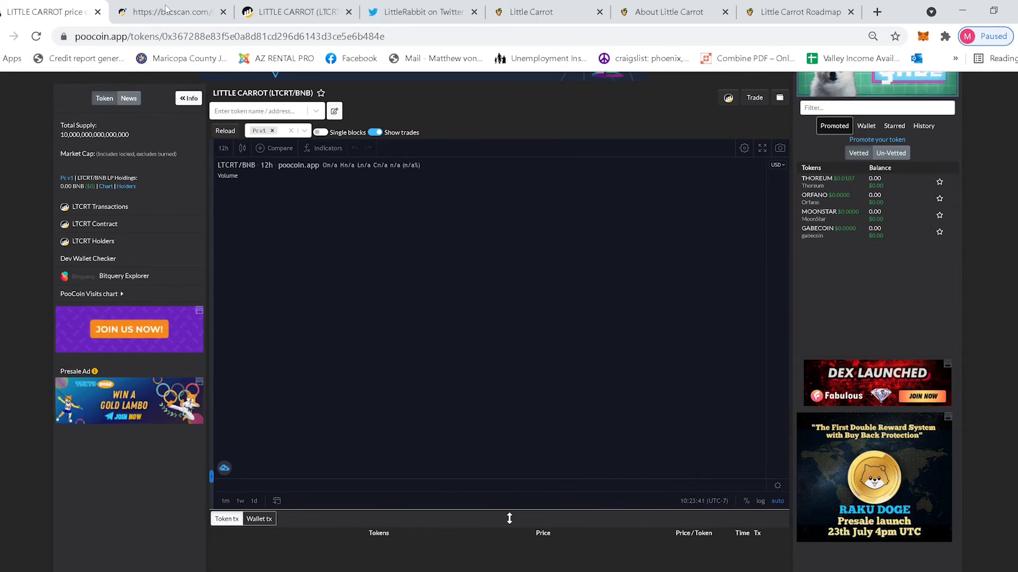
pyautogui.click(162, 12)
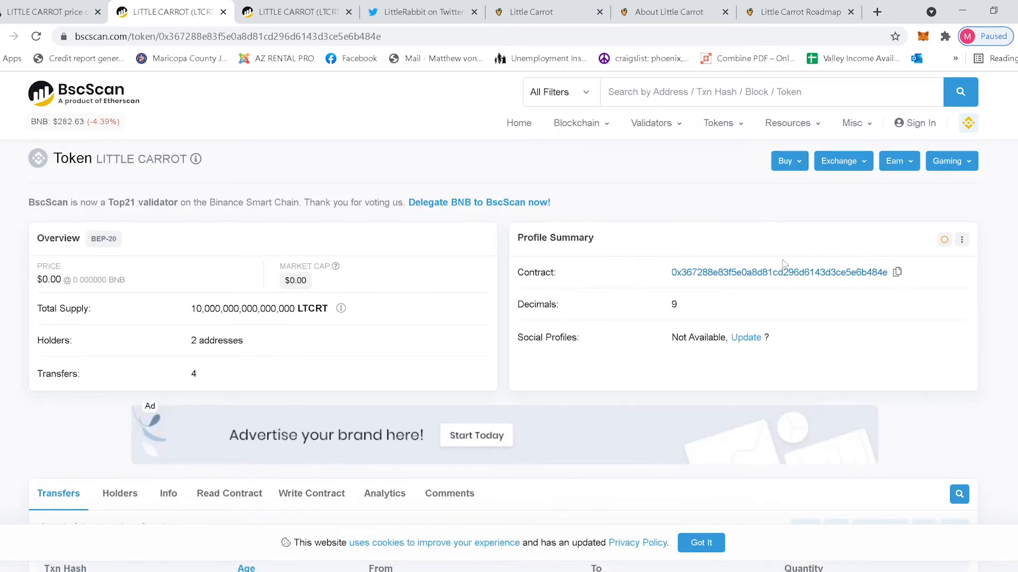
pyautogui.scroll(-3)
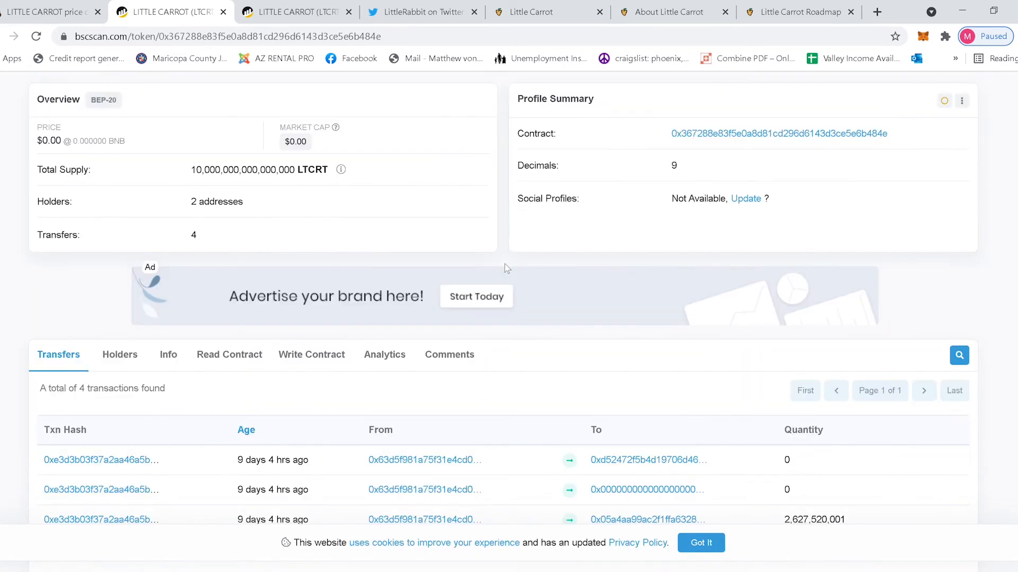
pyautogui.scroll(-3)
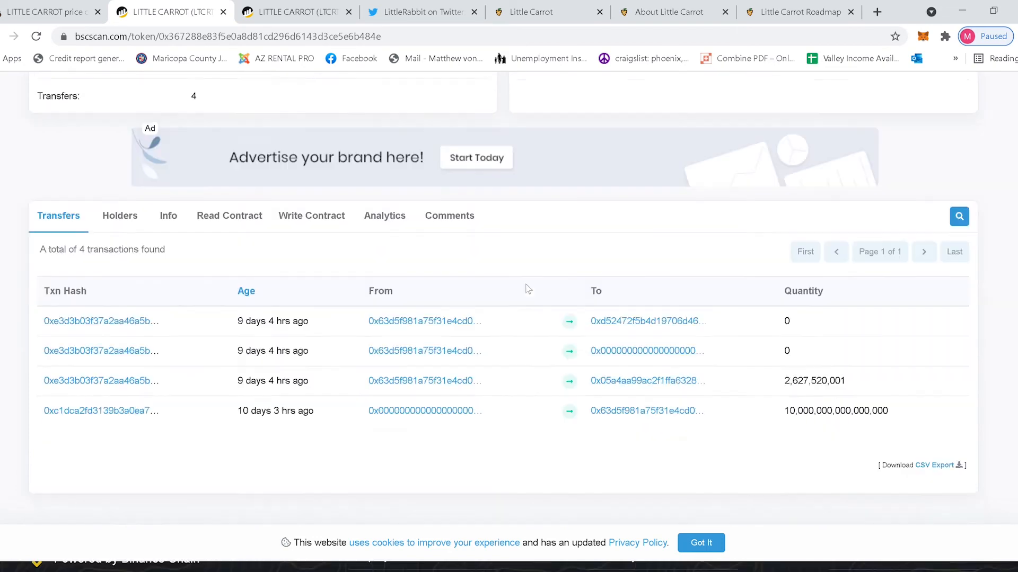
pyautogui.scroll(3)
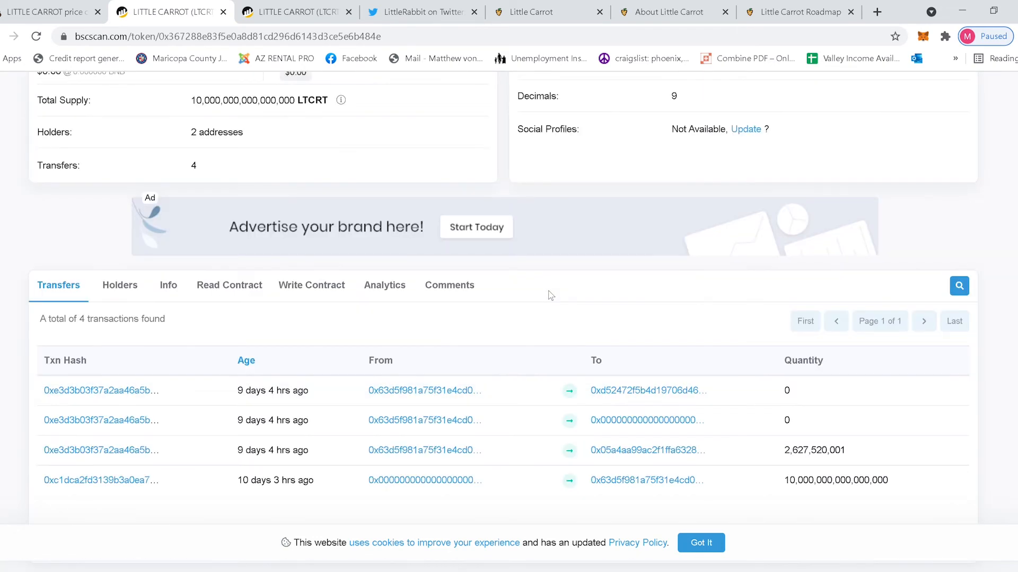
pyautogui.scroll(3)
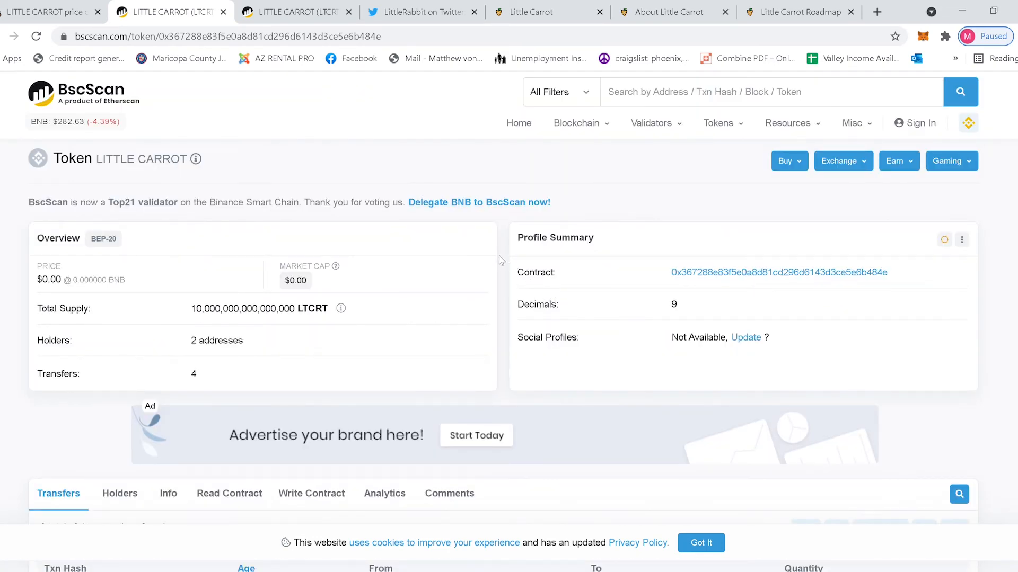
pyautogui.moveTo(1001, 187)
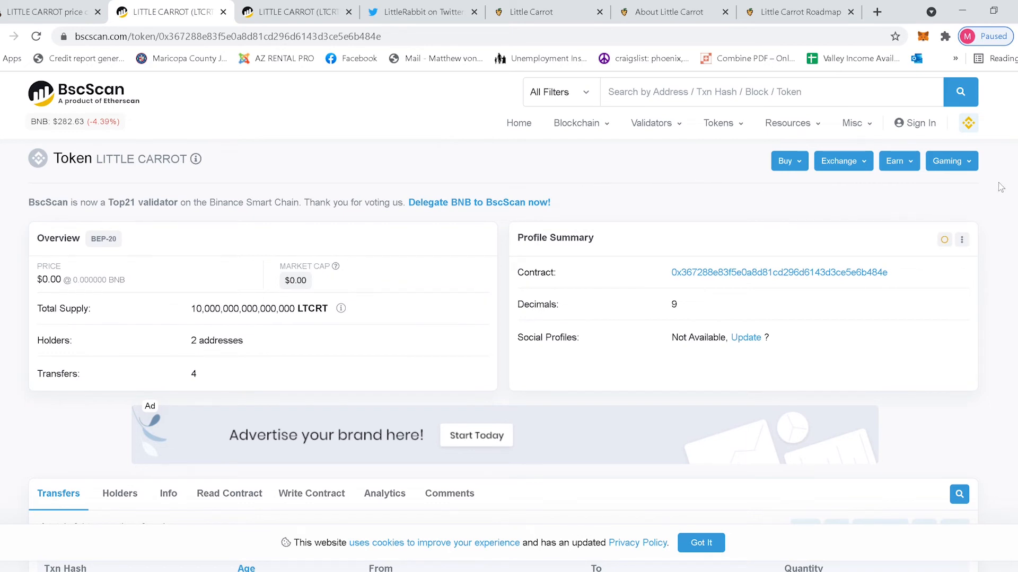
pyautogui.moveTo(1007, 171)
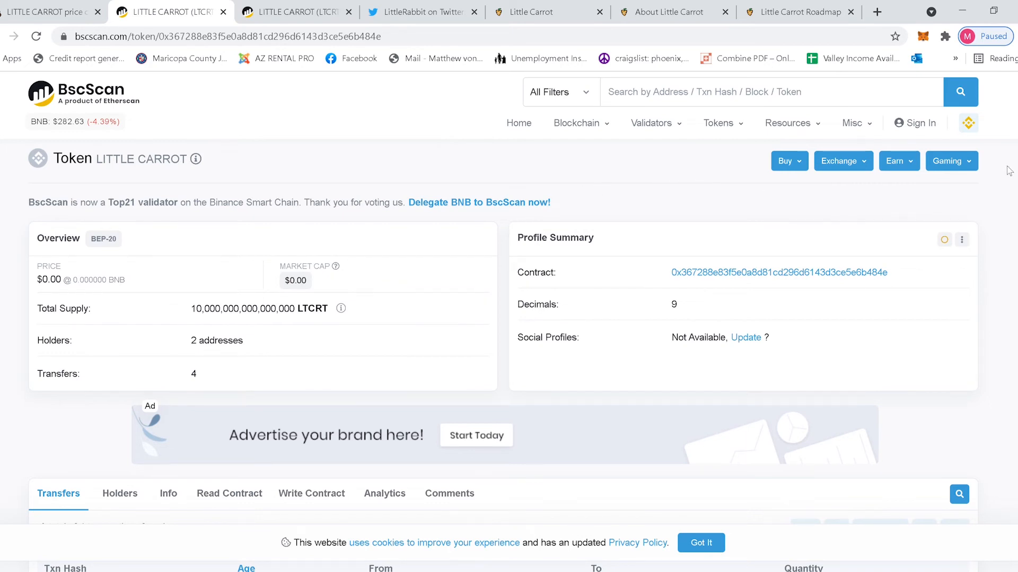
pyautogui.click(967, 123)
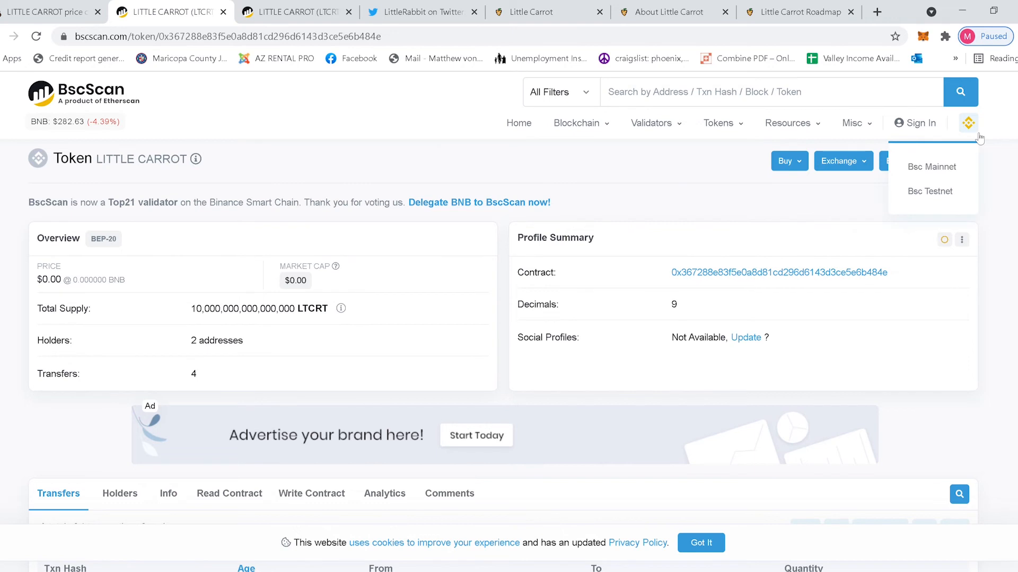
# - Go to pancakeswap.finance in a new tab
pyautogui.click(876, 12)
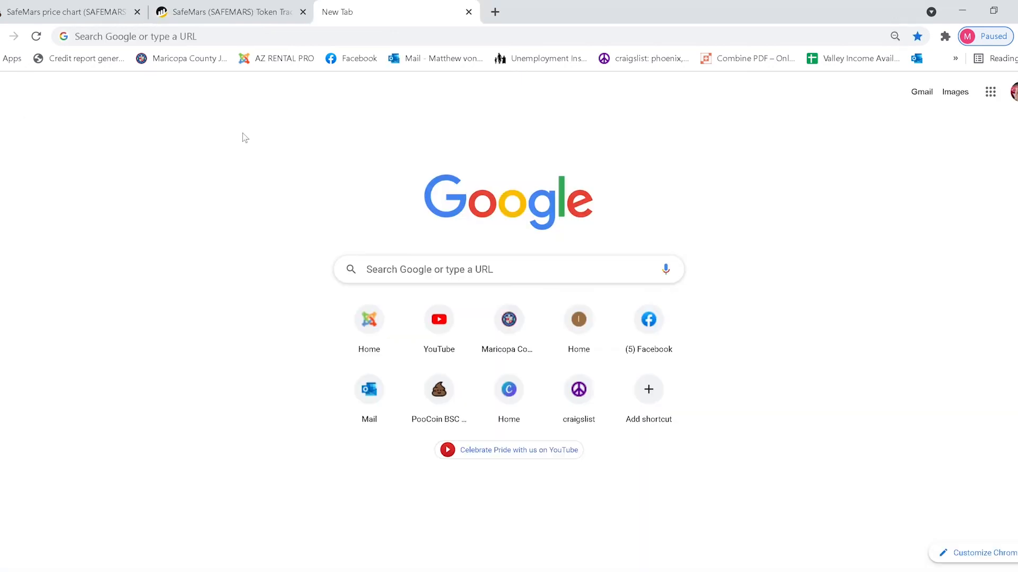
pyautogui.moveTo(190, 58)
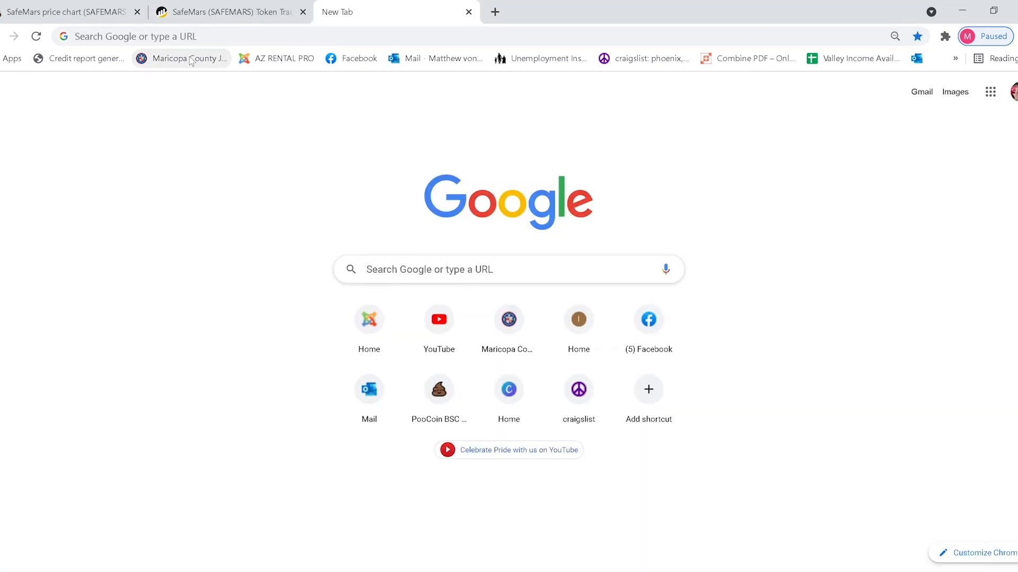
pyautogui.write('pancakeswap.finance/#/swap')
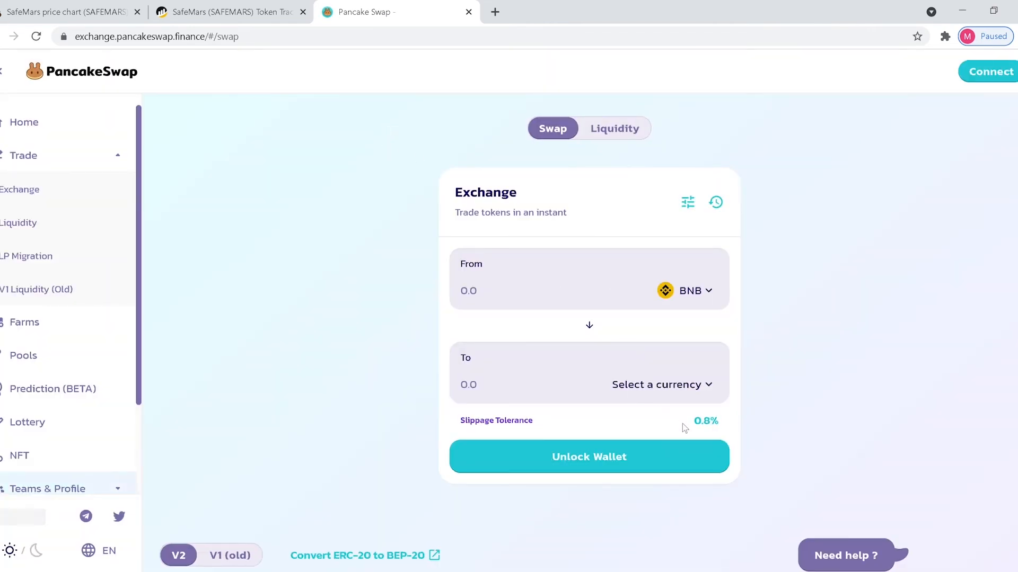
# - Copy the SafeMars contract address from BscScan for the receive-token search
pyautogui.click(661, 385)
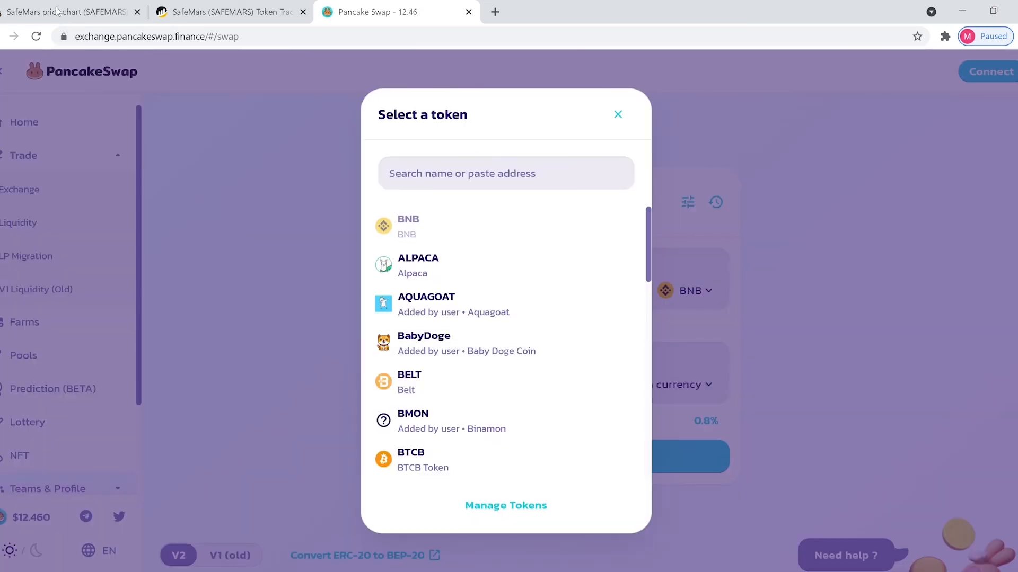
pyautogui.click(65, 11)
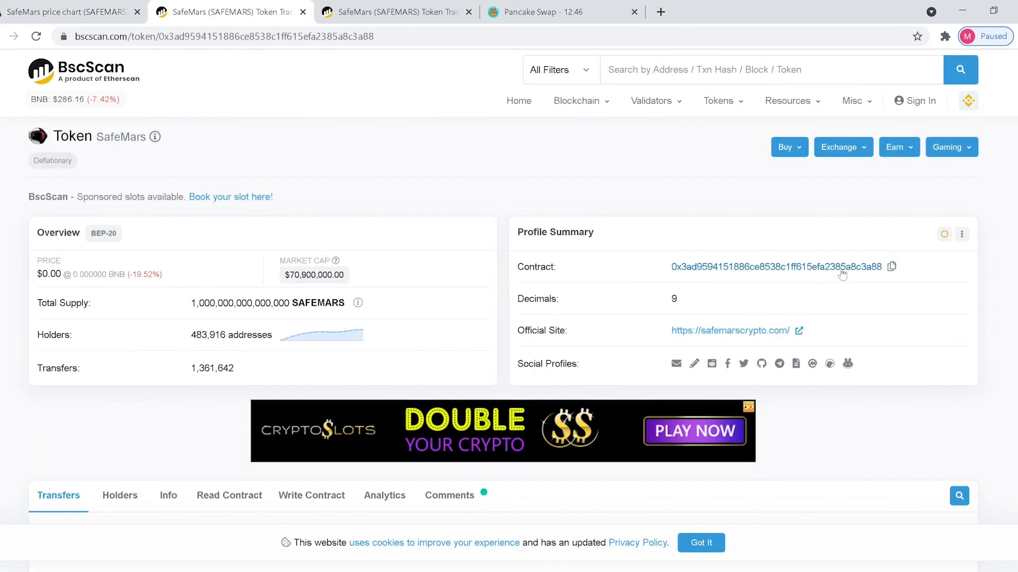
pyautogui.click(545, 12)
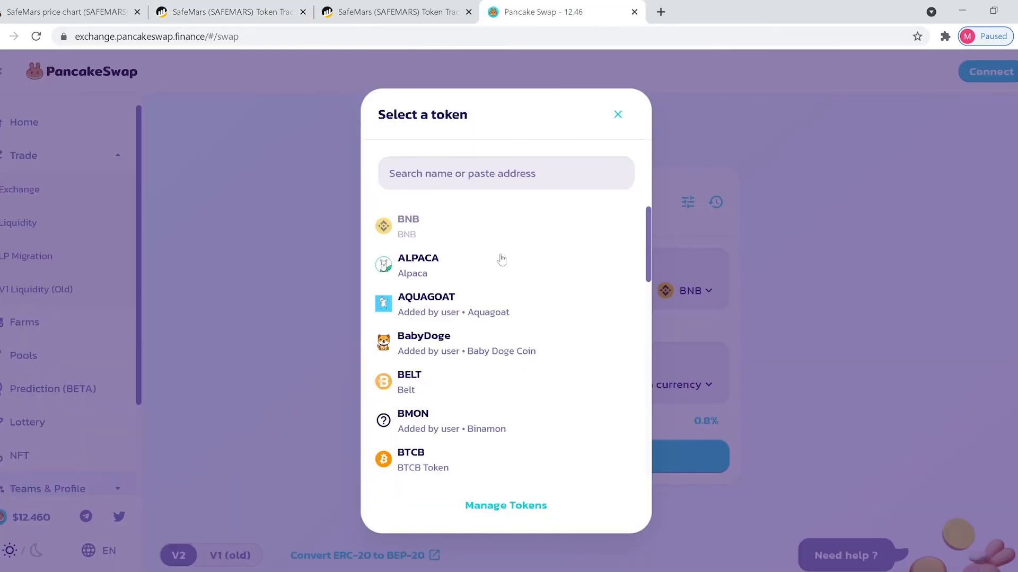
pyautogui.click(505, 173)
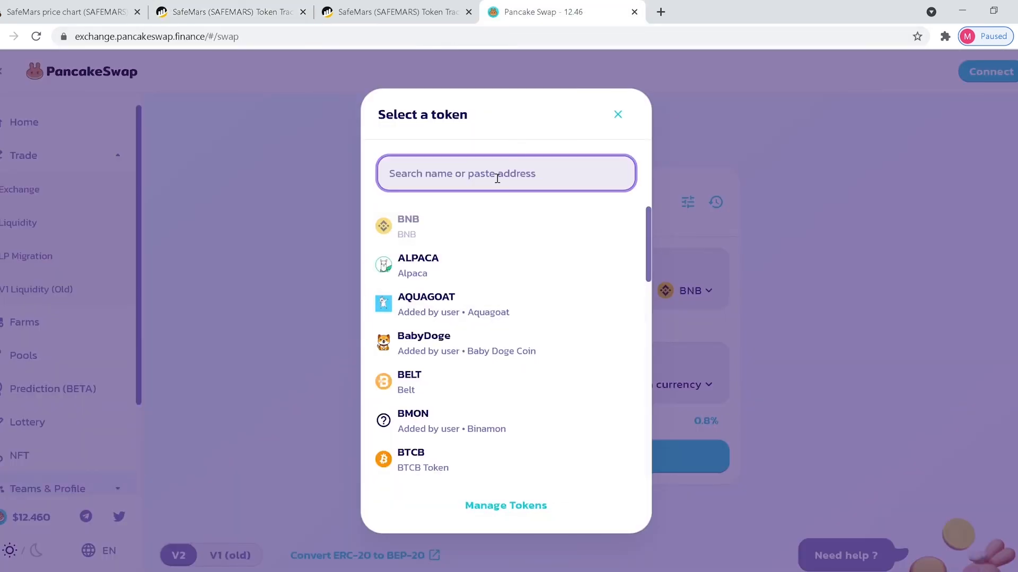
pyautogui.write('3aD9594151886Ce8538C1ff615EFa2385a8C3A88')
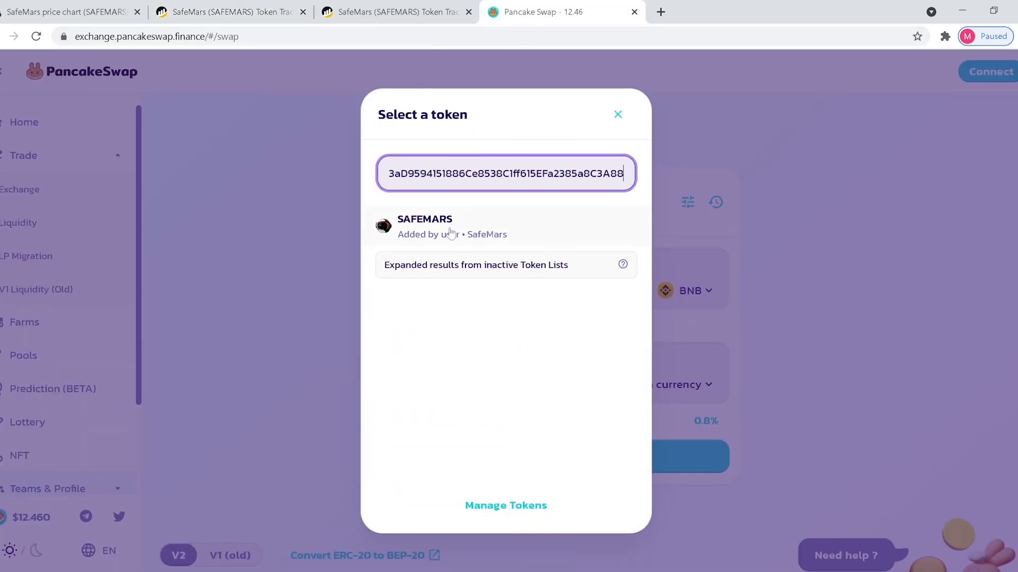
pyautogui.click(425, 226)
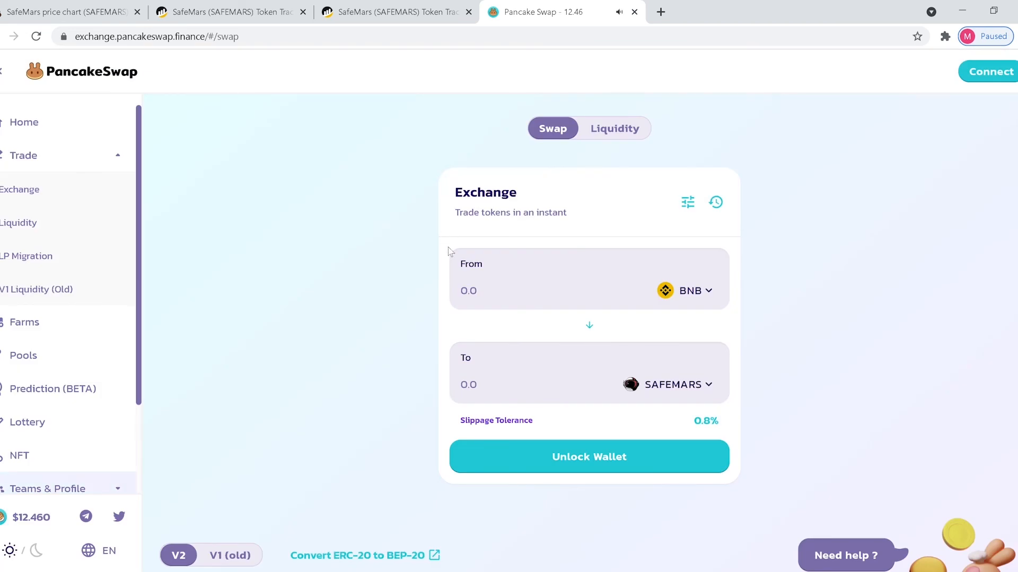
pyautogui.moveTo(588, 456)
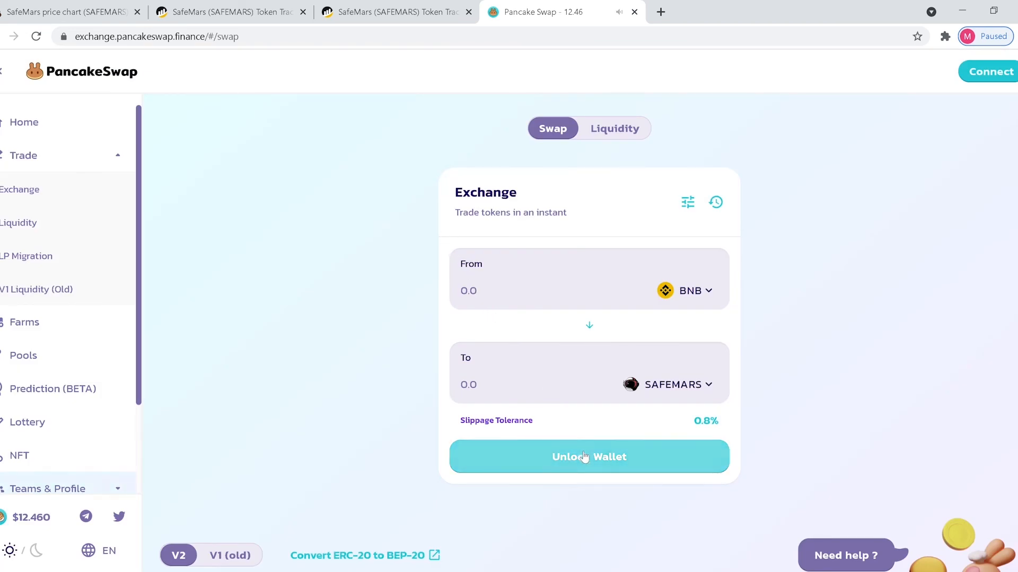
# - Choose Unlock Wallet, then WalletConnect, to display the pairing QR code
pyautogui.click(589, 456)
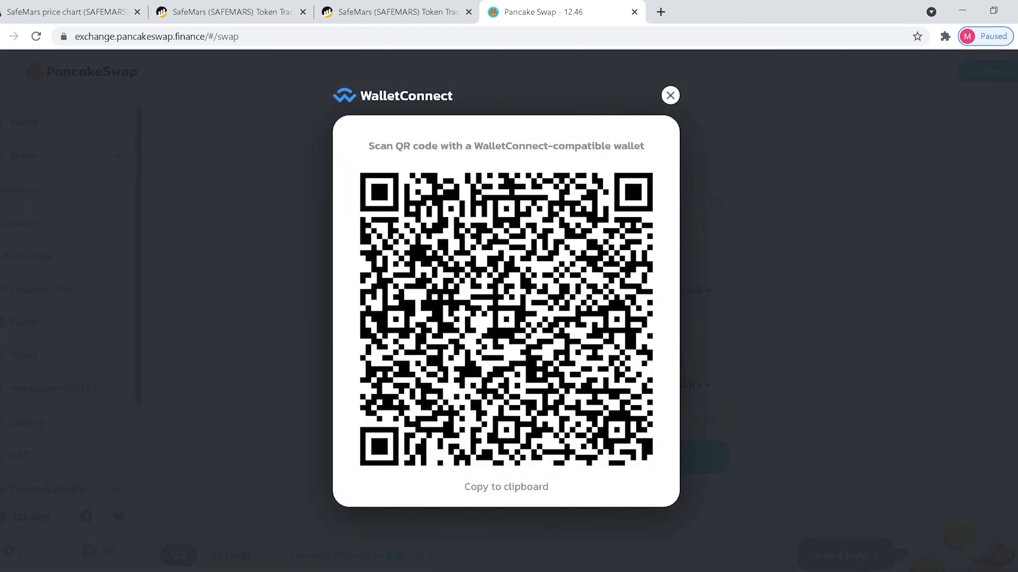
pyautogui.moveTo(615, 481)
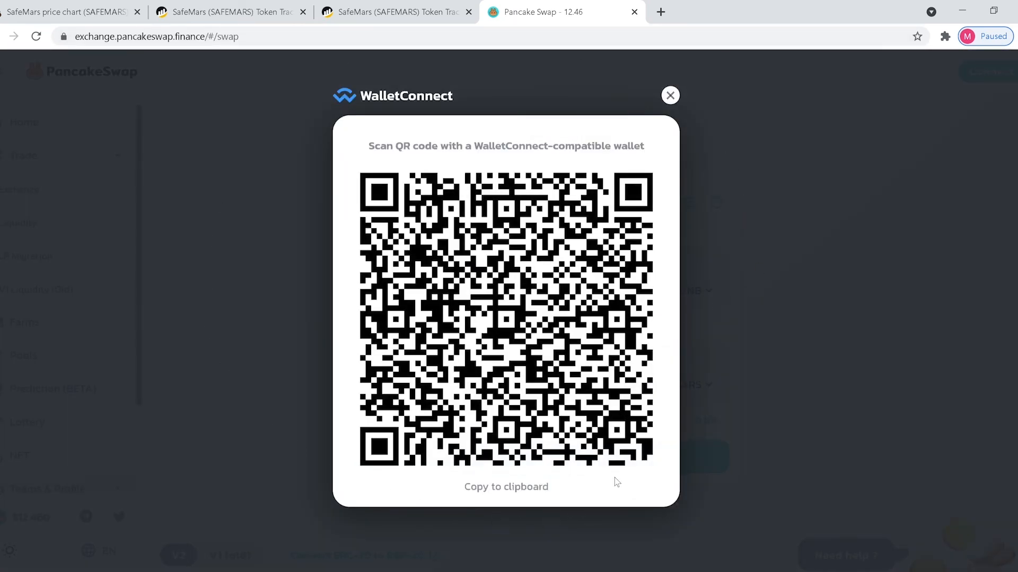
pyautogui.moveTo(200, 384)
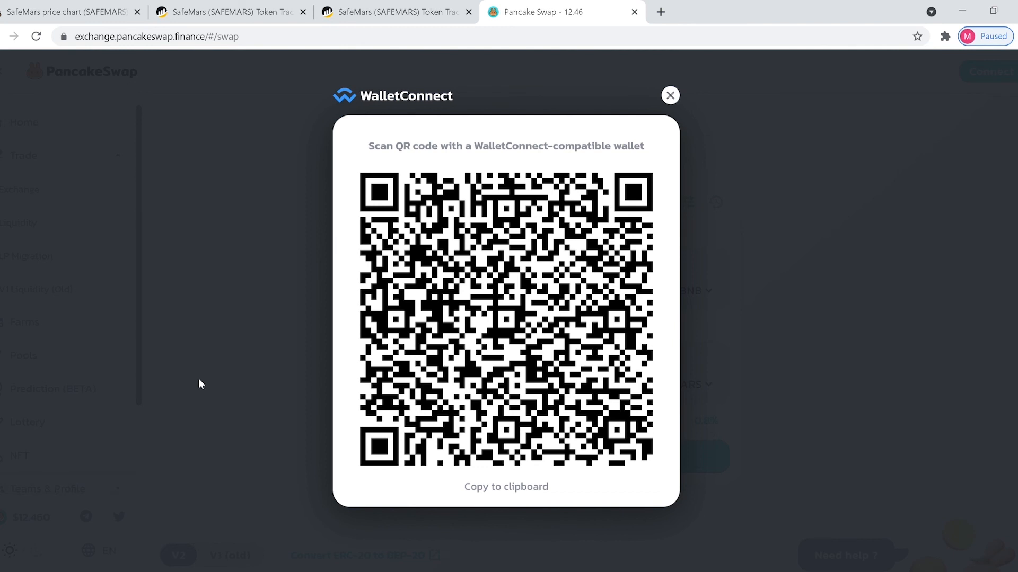